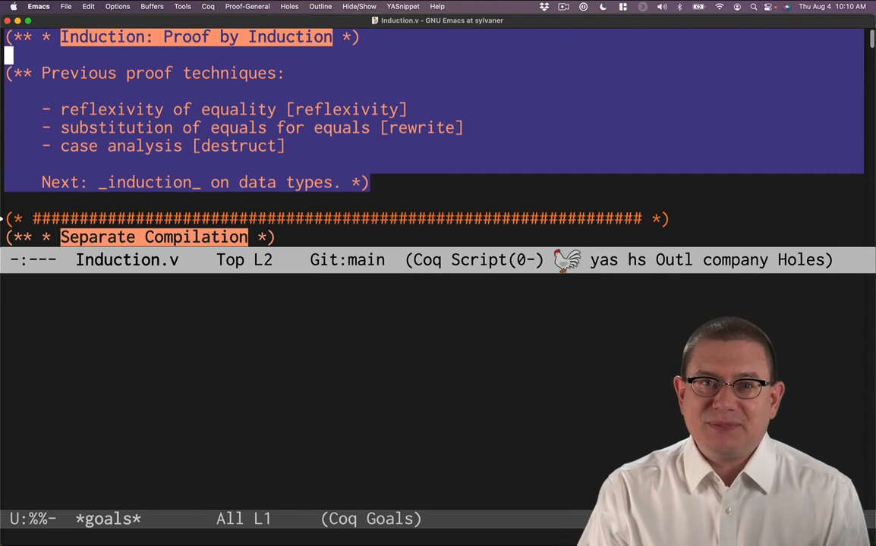
Scroll Induction.v down to the 'From LF Require Export Basics.' line
scroll("down", 3)
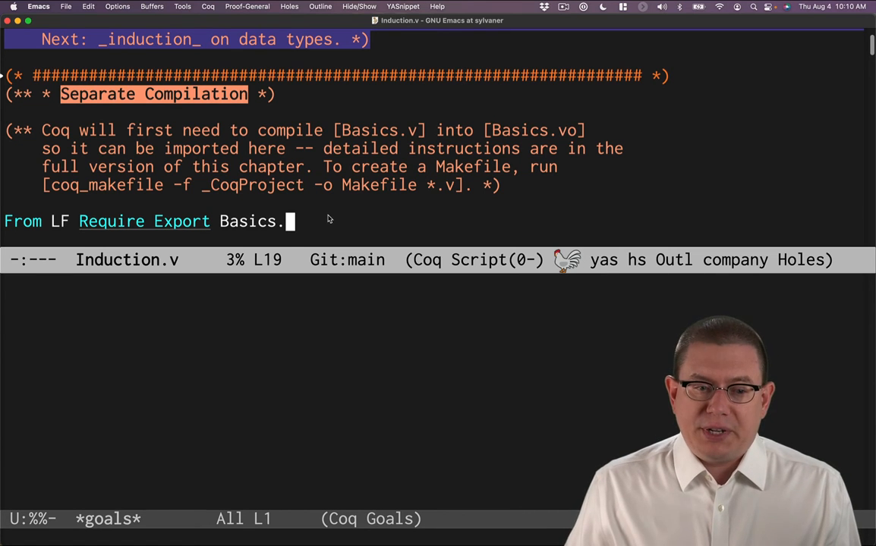
mouse_move(11, 221)
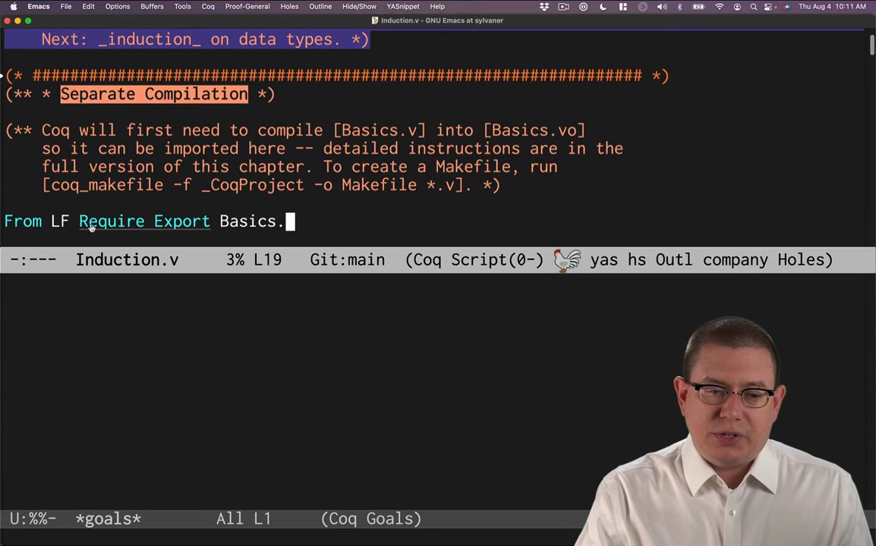
mouse_move(88, 208)
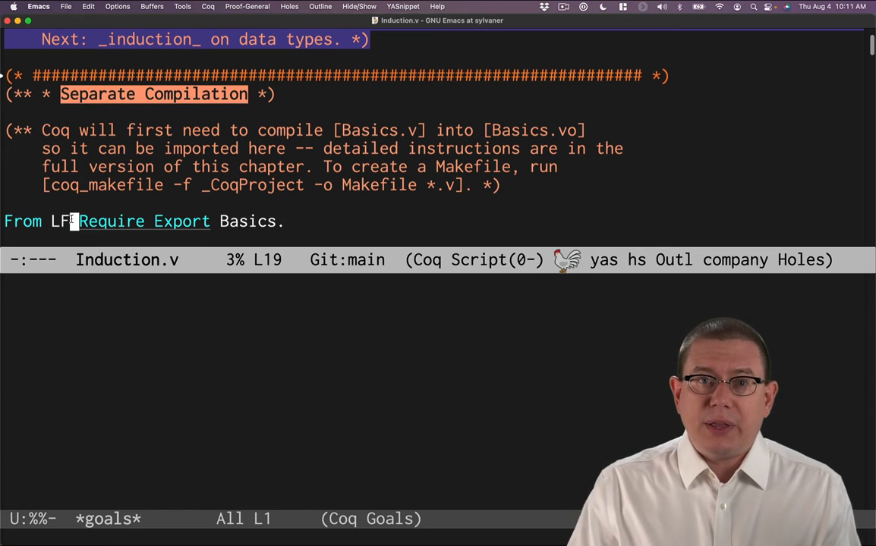
Bring up the Find file prompt in the lf notes folder with C-x C-f
key("C-x C-f")
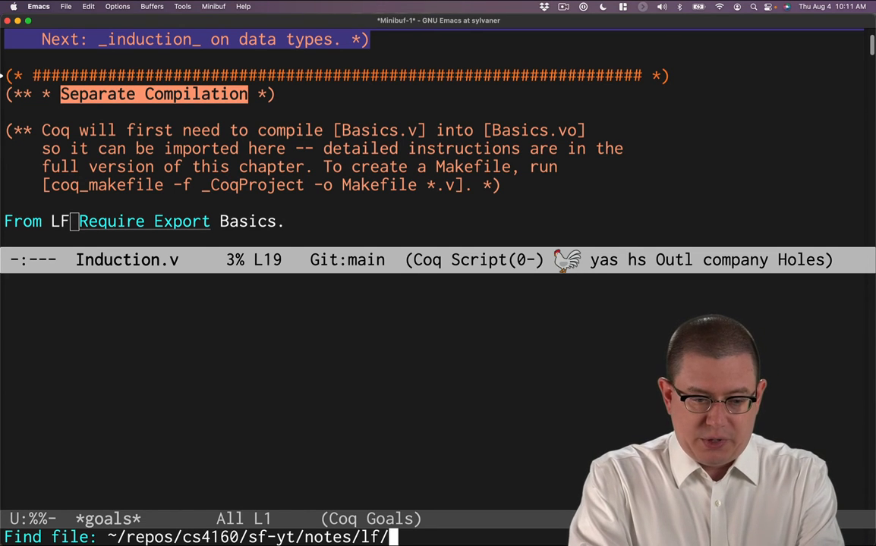
Open _CoqProject to view its '-Q . LF' mapping, then return to Induction.v
type("_Coq")
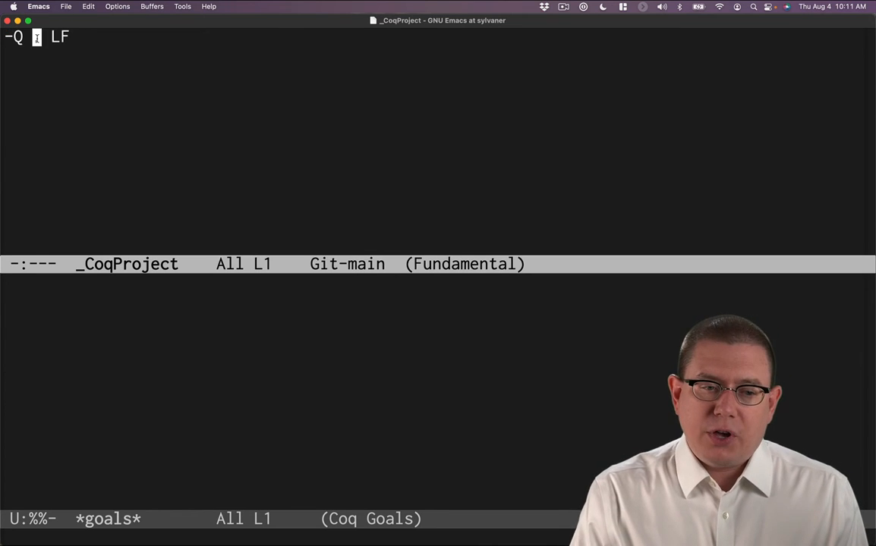
type(".")
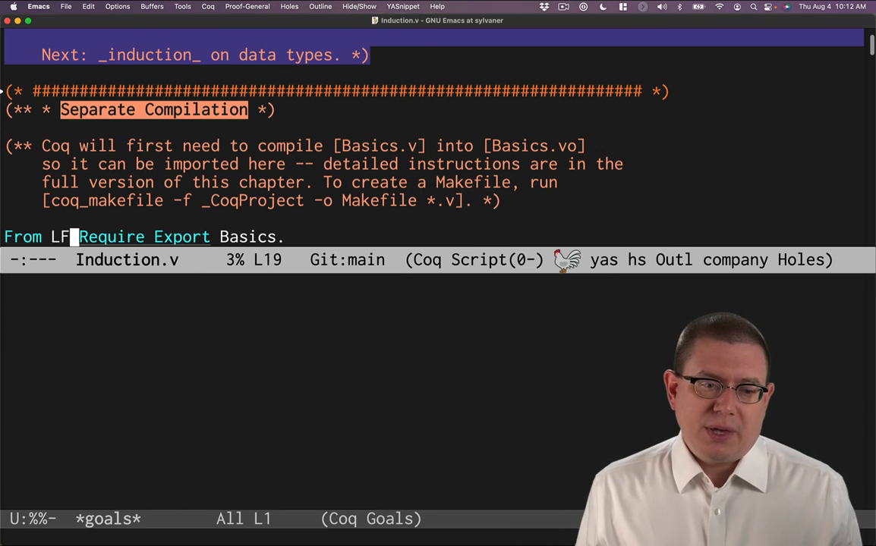
type("oq")
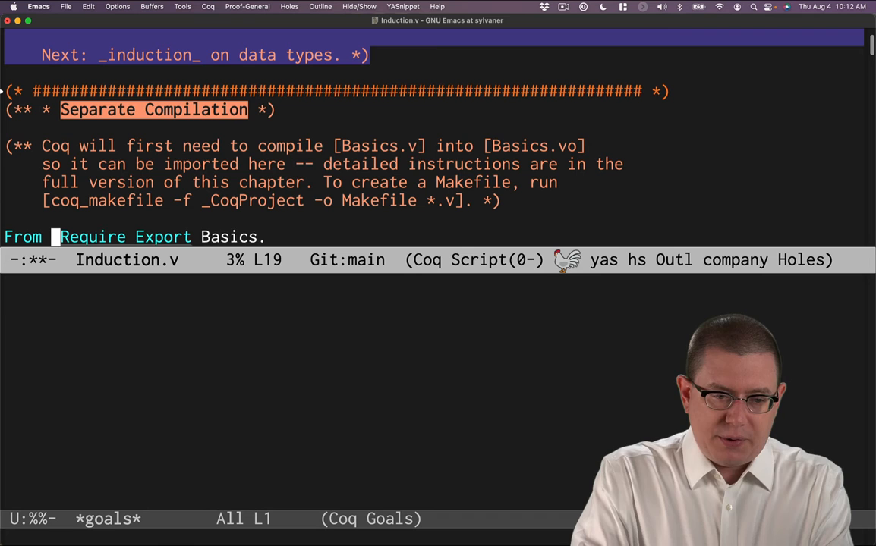
type("LF")
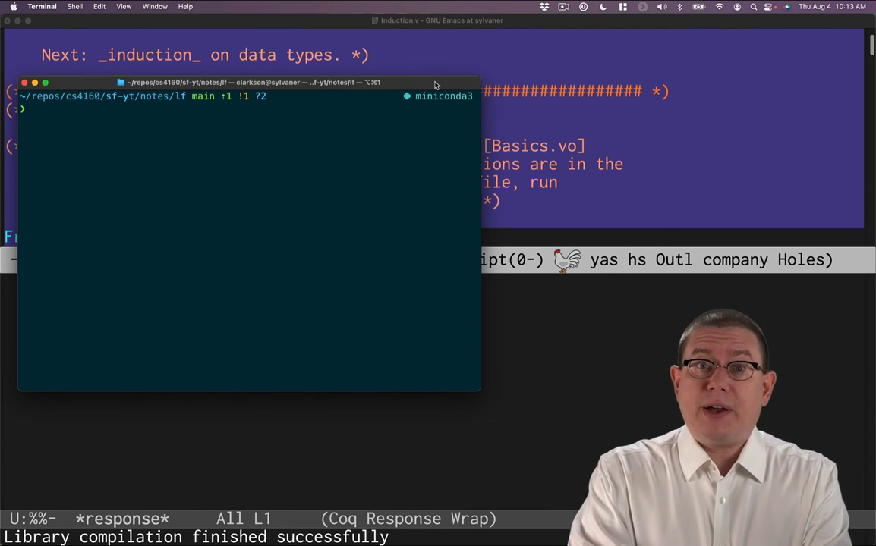
Run make in the Terminal to compile the lf notes project
type("make")
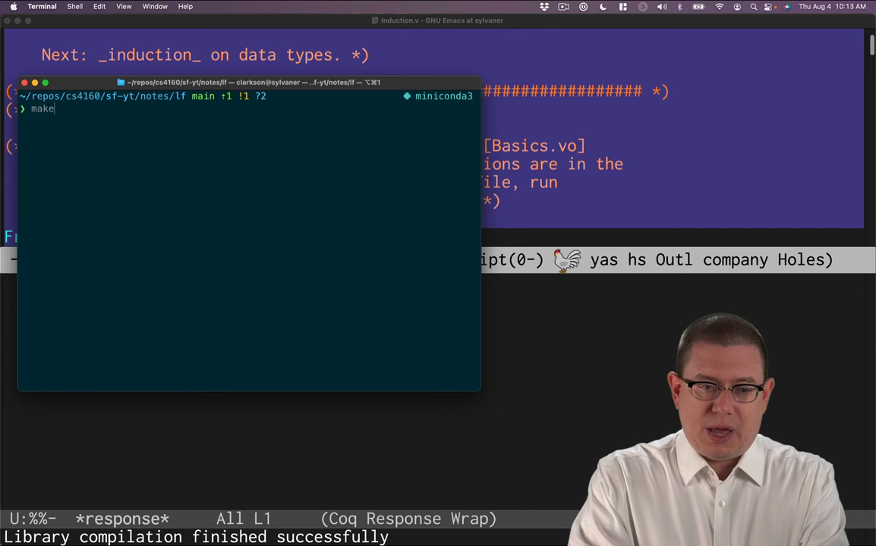
key("Return")
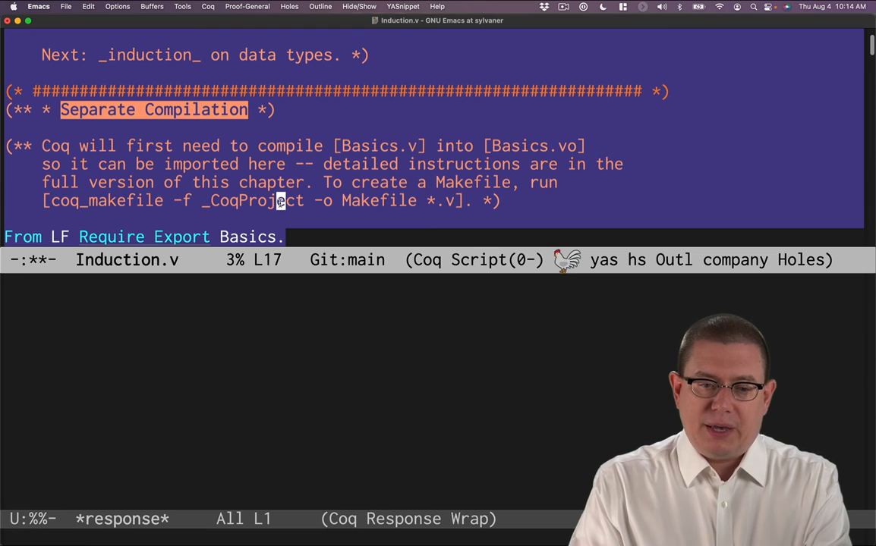
Scroll Induction.v down to show the 'Proof by Induction' heading
double_click(251, 200)
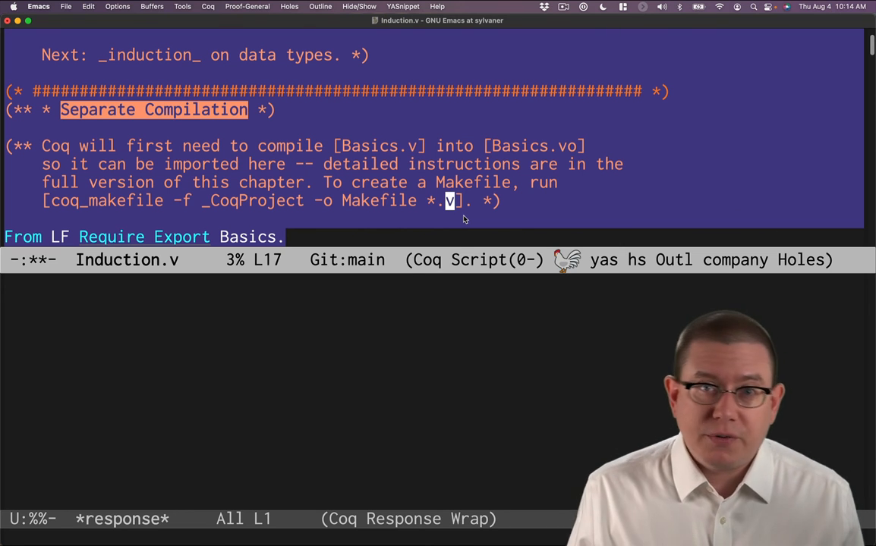
mouse_move(511, 217)
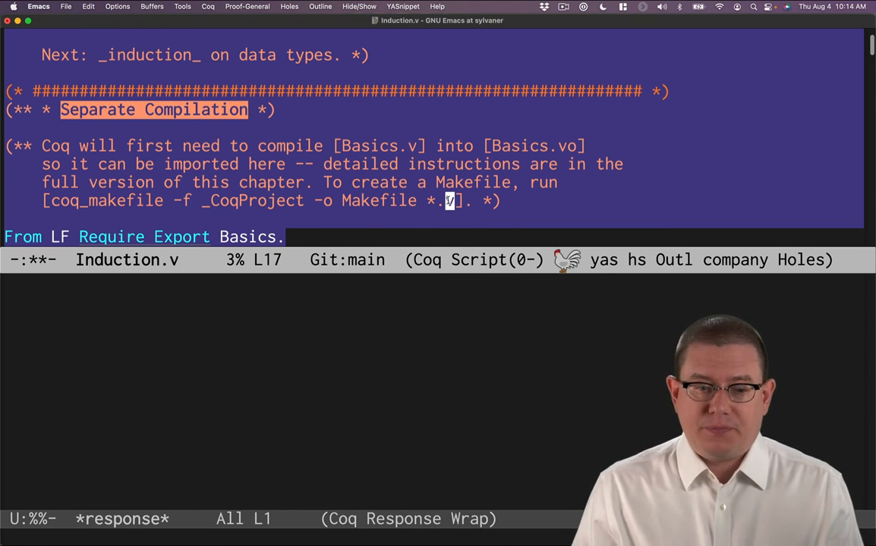
scroll("down", 3)
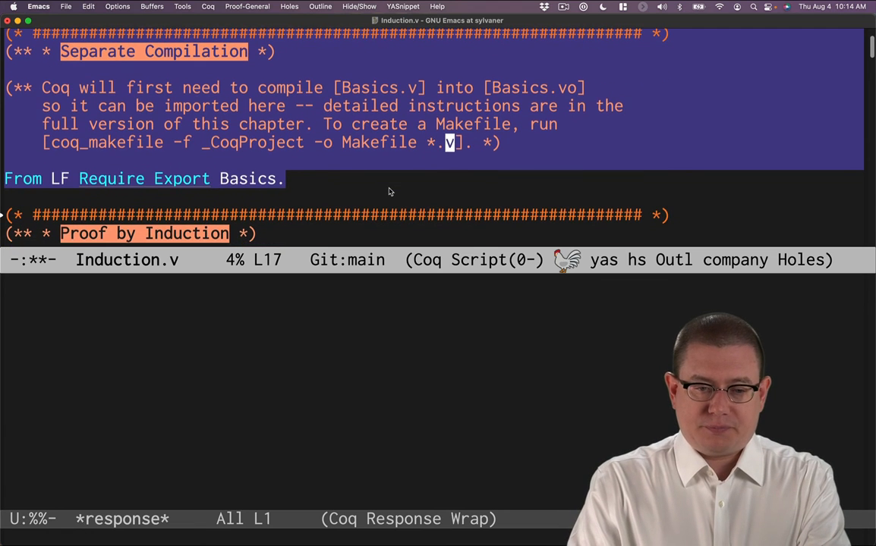